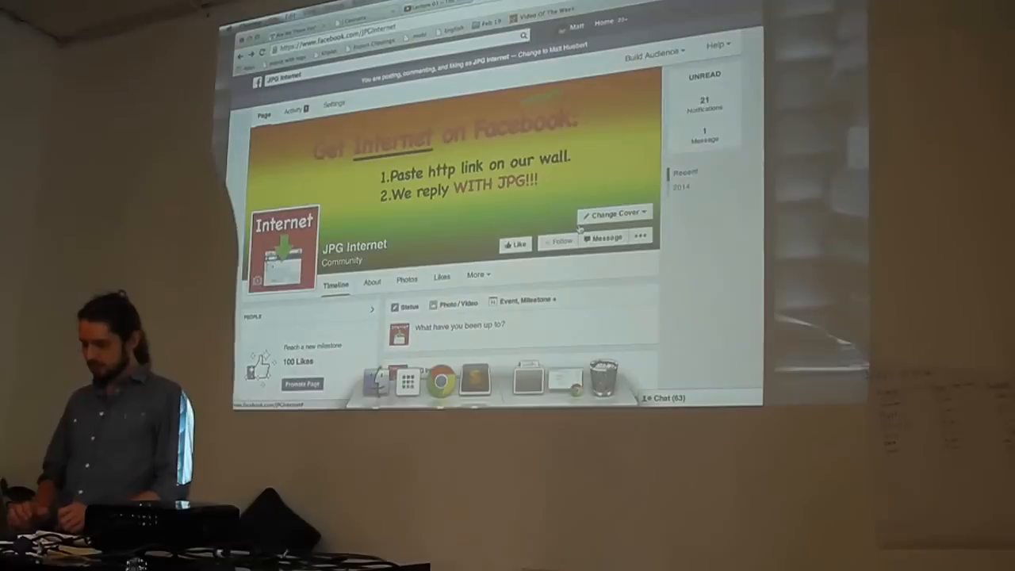
# Step: Scroll down the JPG Internet timeline to the 'What have you been up to?' status box
pyautogui.scroll(-3)
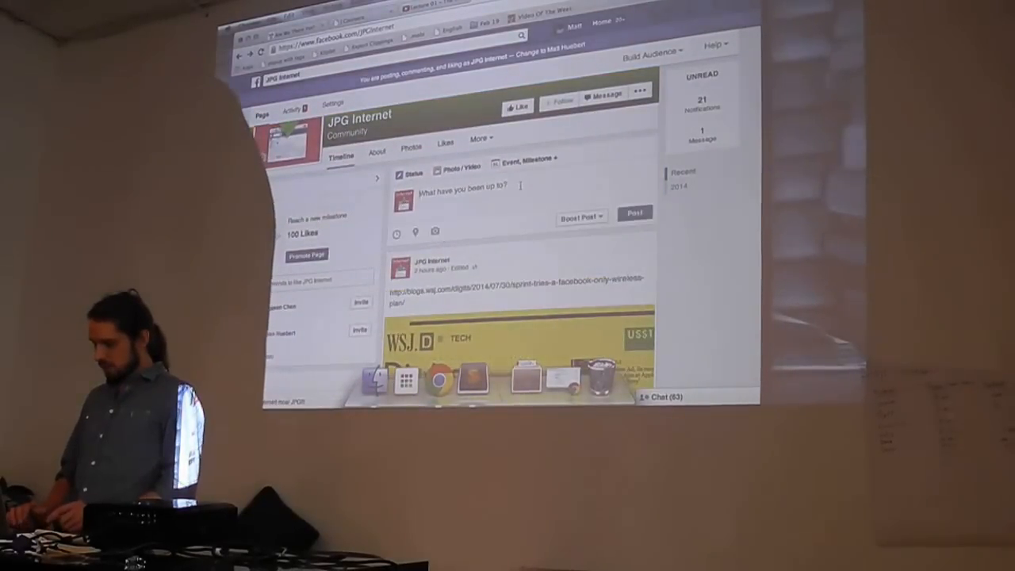
pyautogui.write('https://www.facebook.com/JPGInternet')
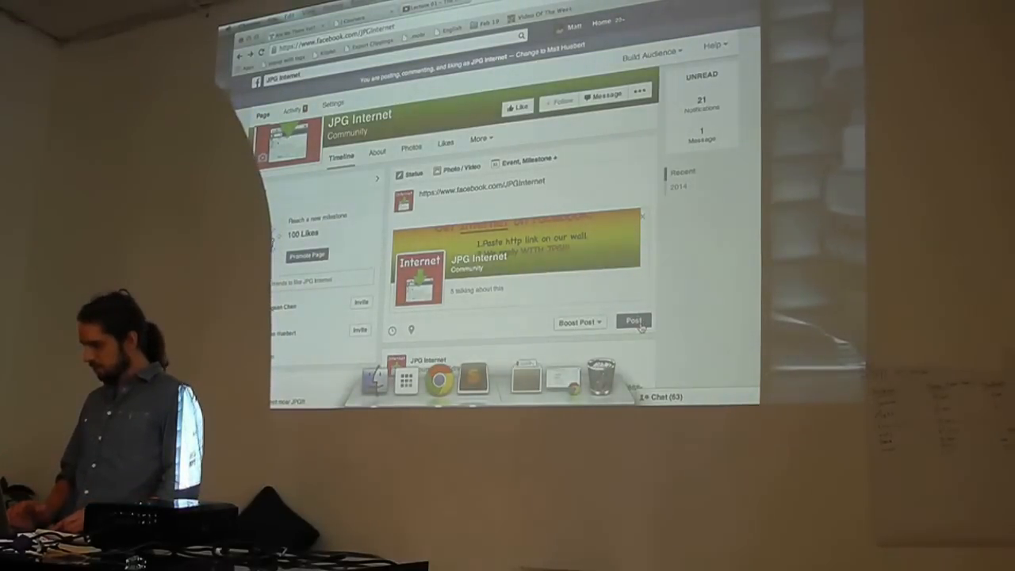
pyautogui.click(633, 321)
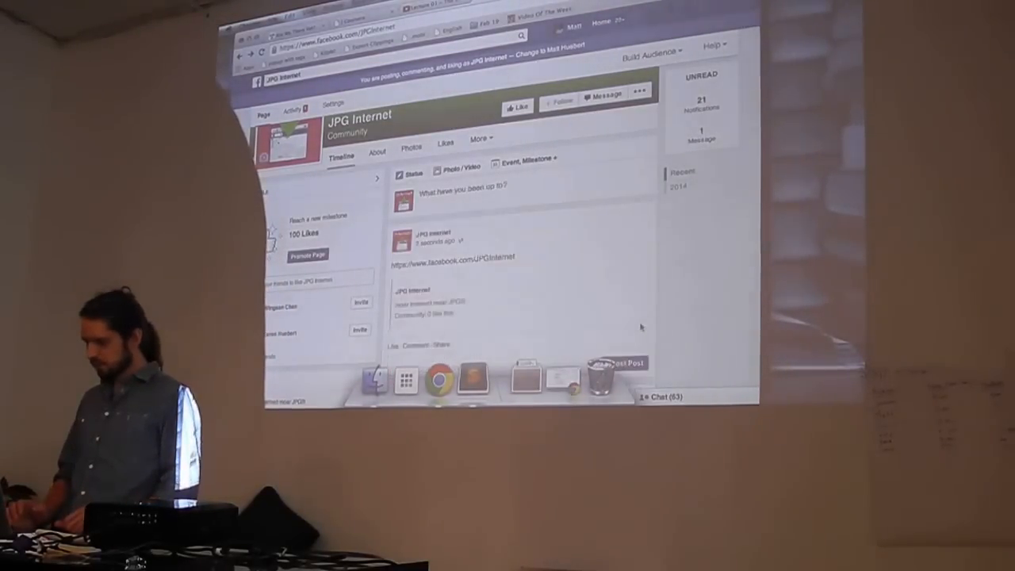
pyautogui.scroll(-3)
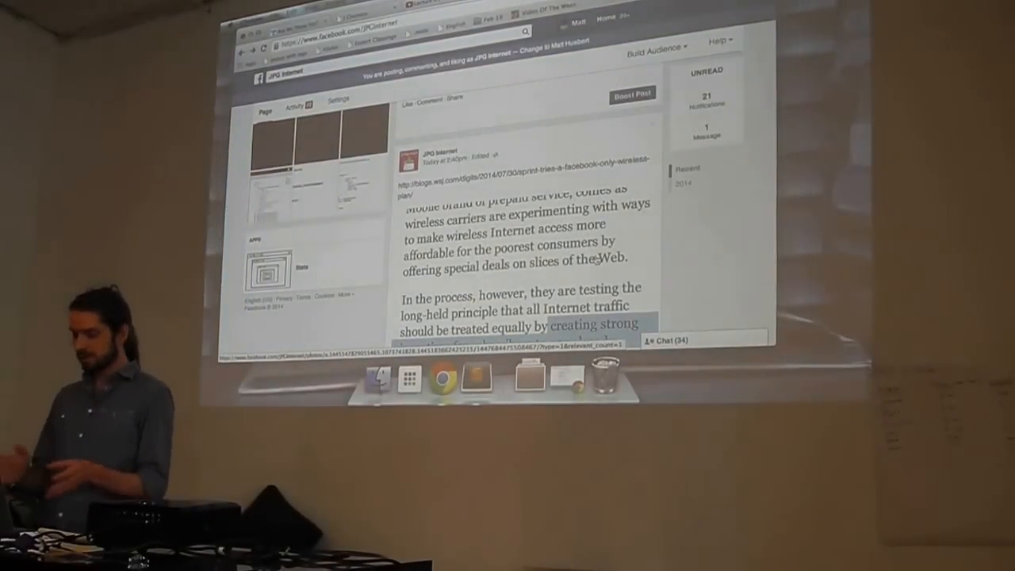
pyautogui.scroll(-3)
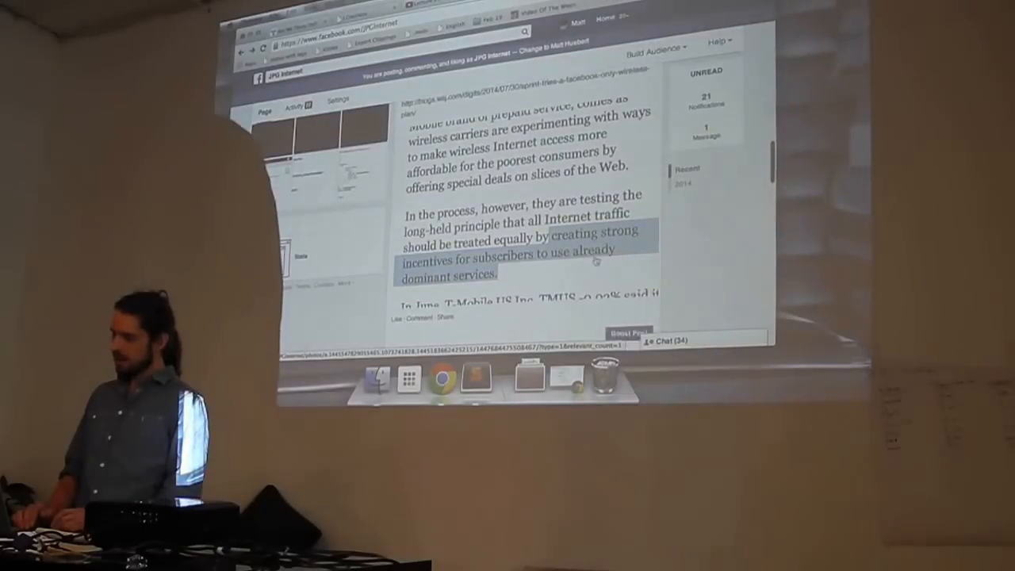